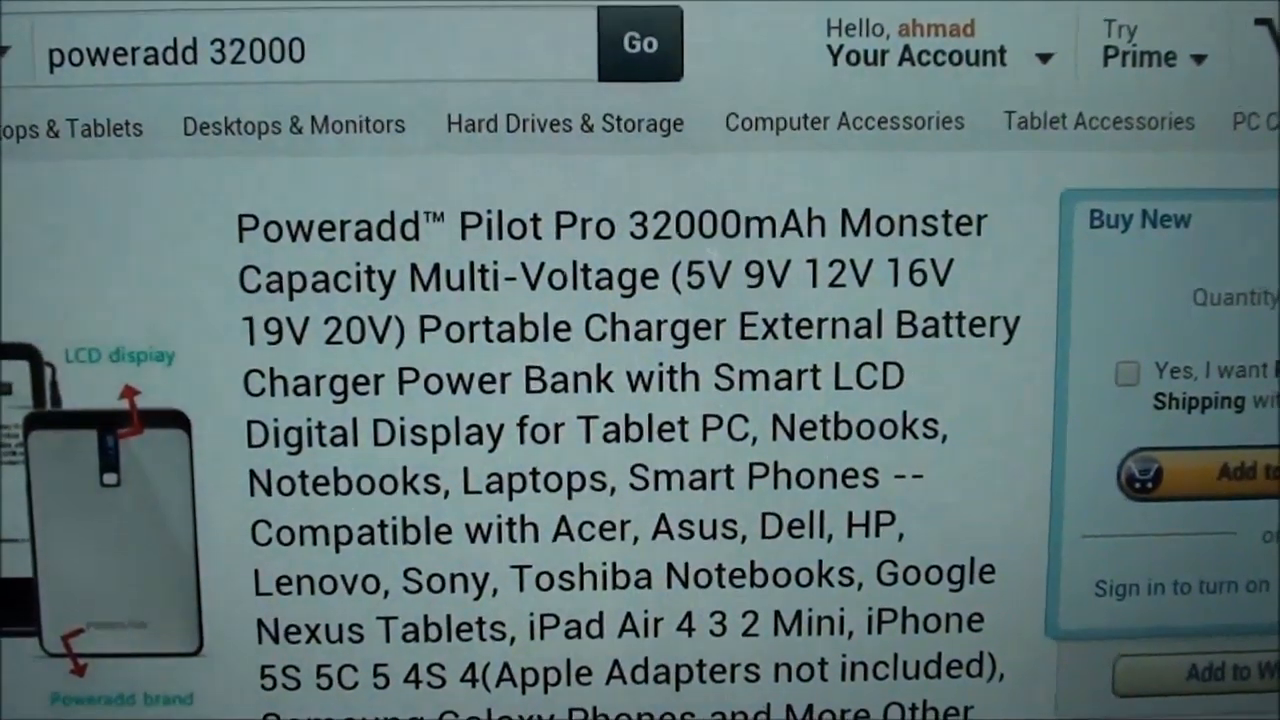
scroll("down", 3)
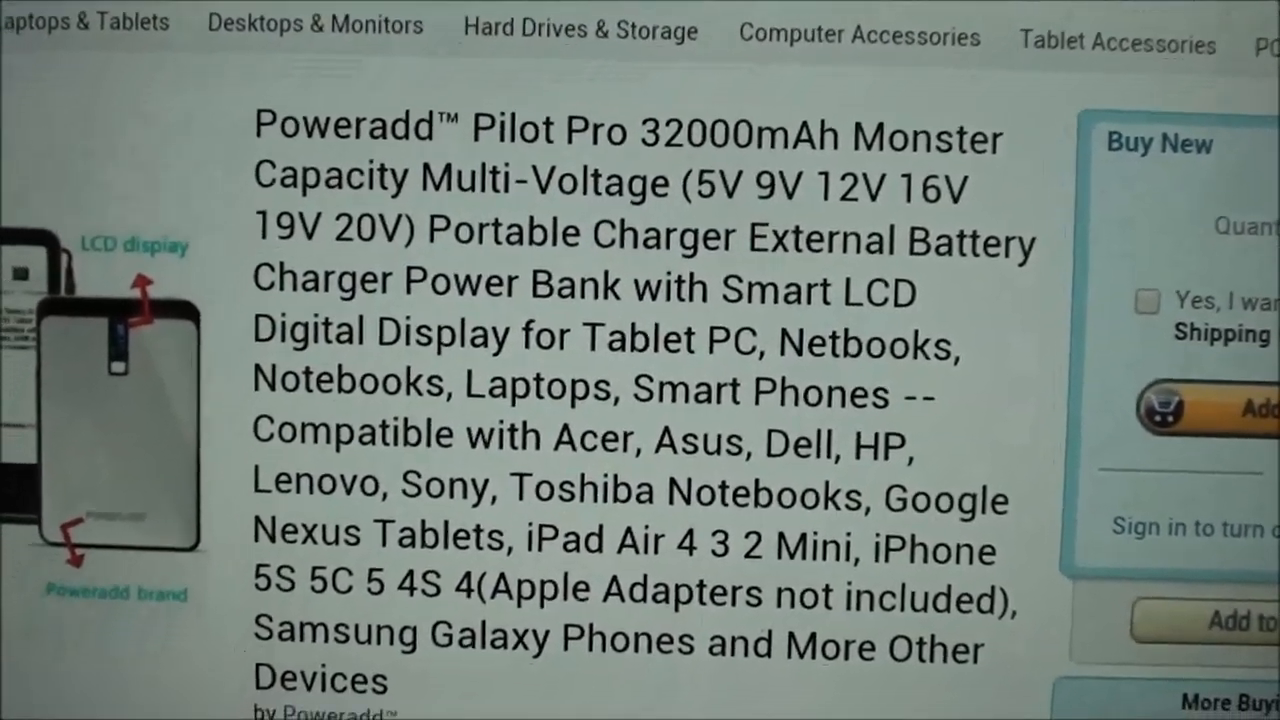
scroll("up", 3)
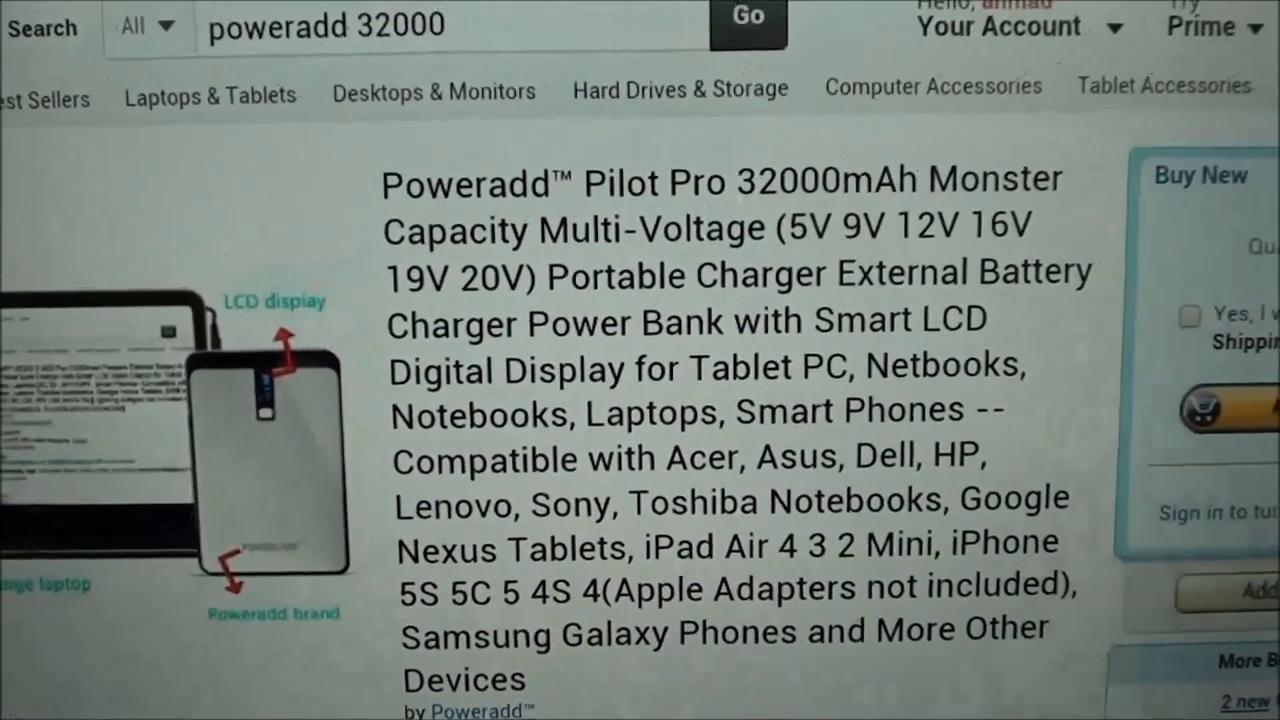
scroll("down", 3)
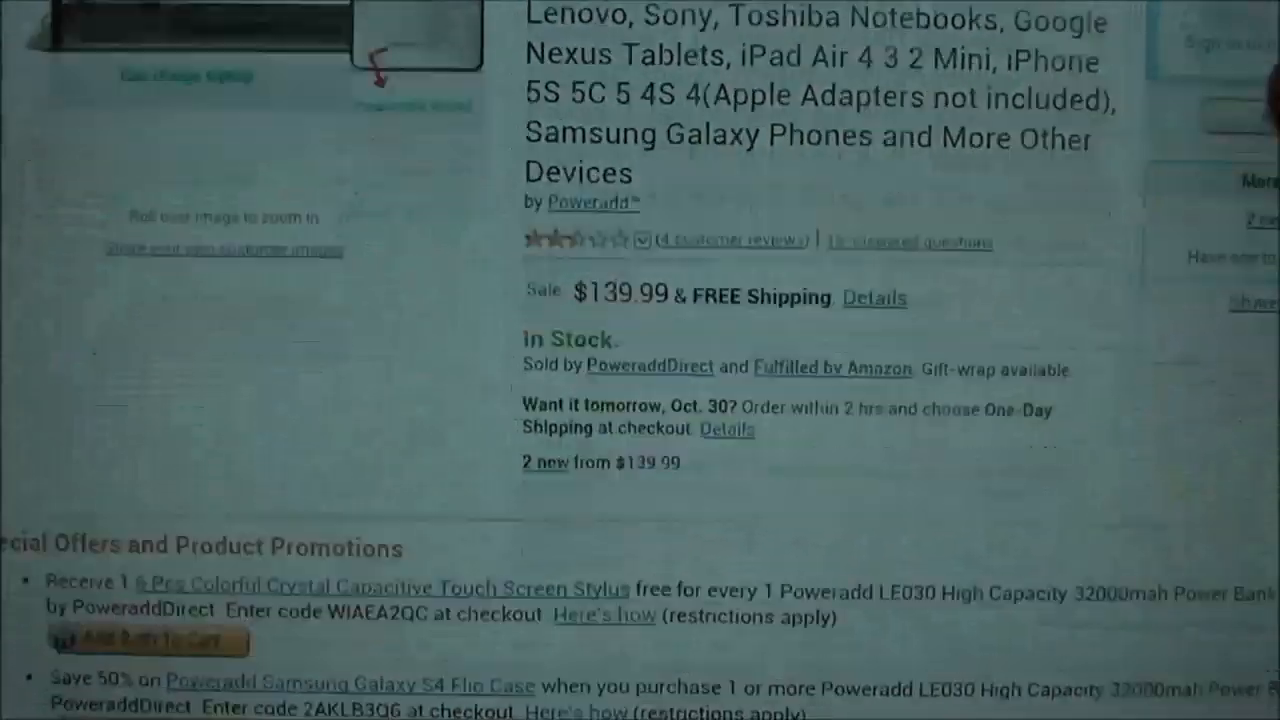
scroll("down", 3)
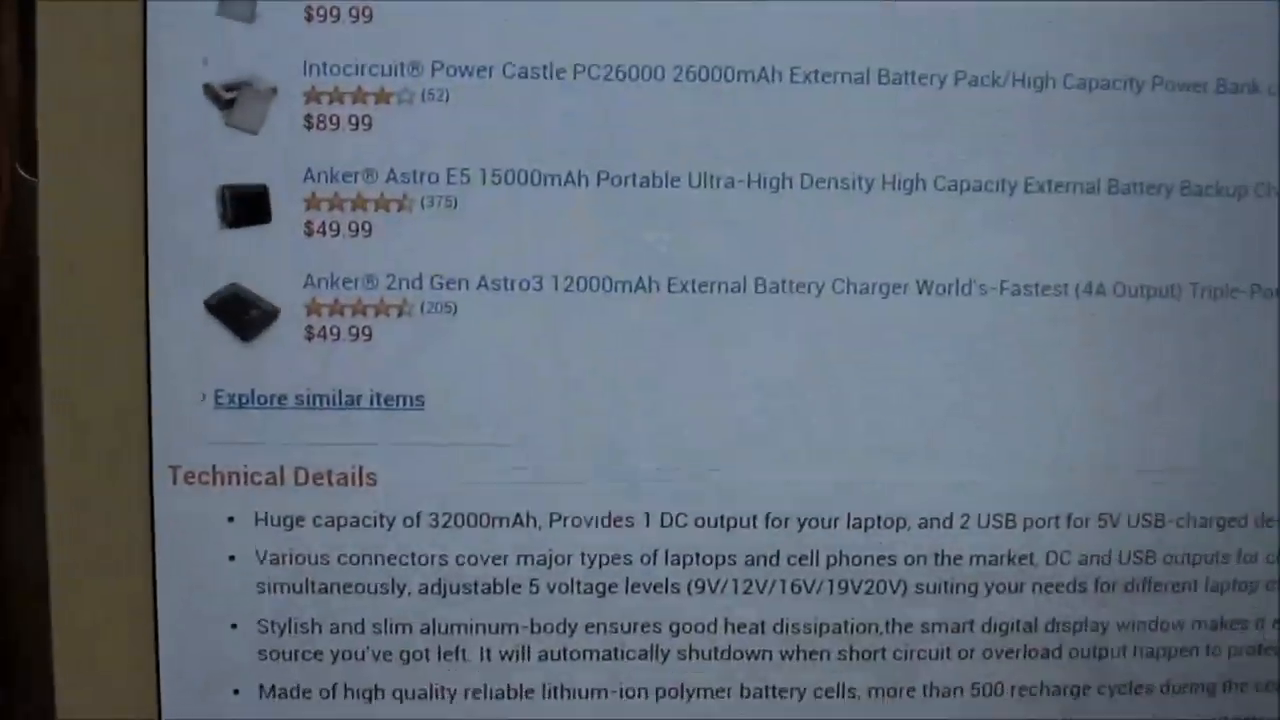
scroll("down", 3)
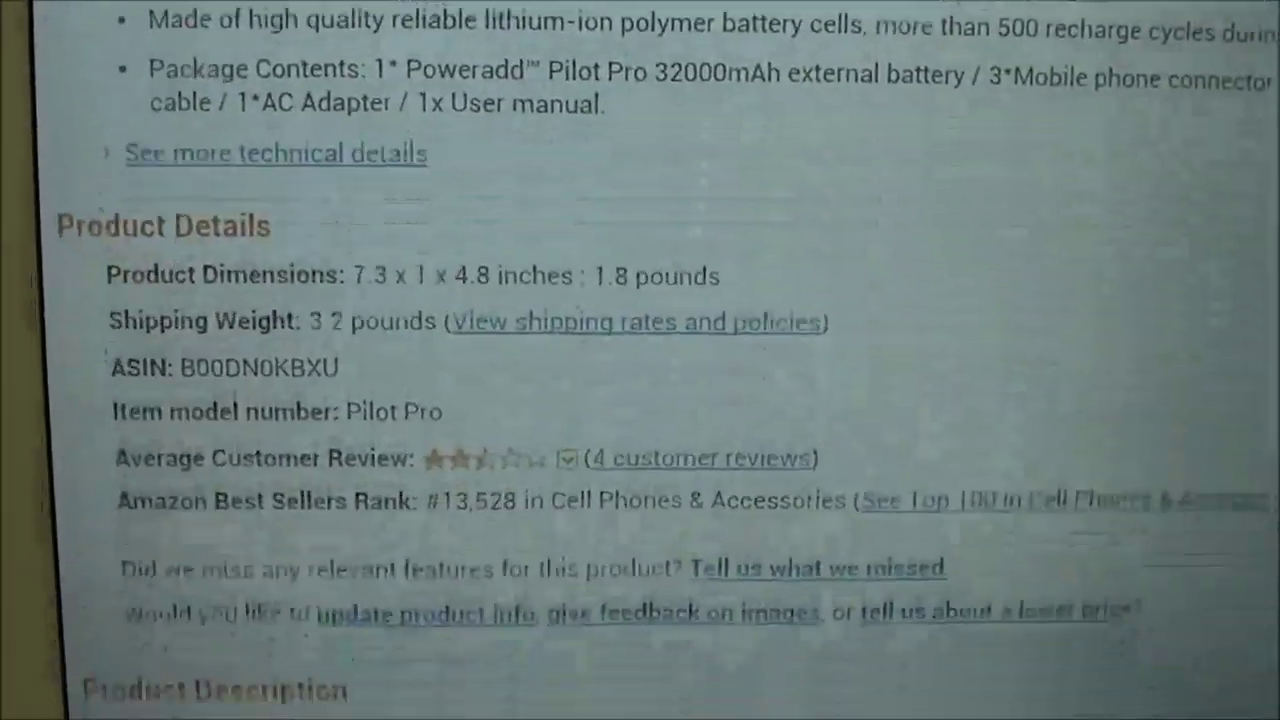
scroll("down", 3)
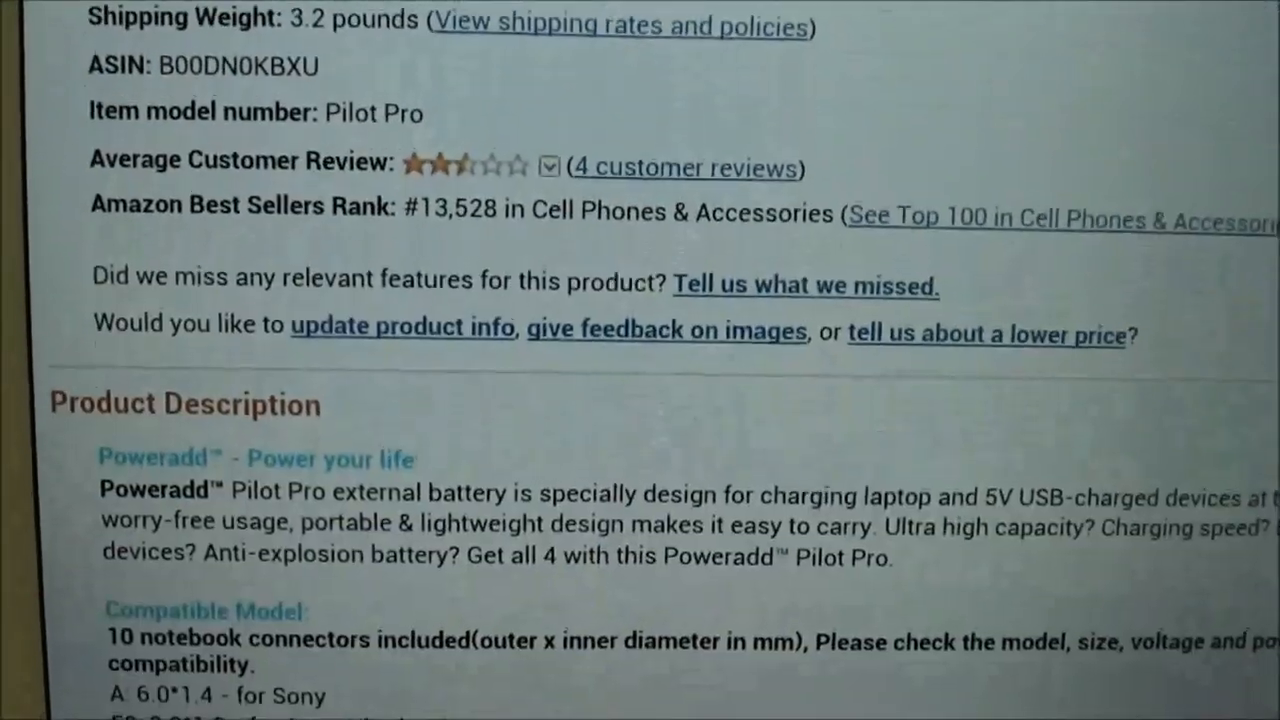